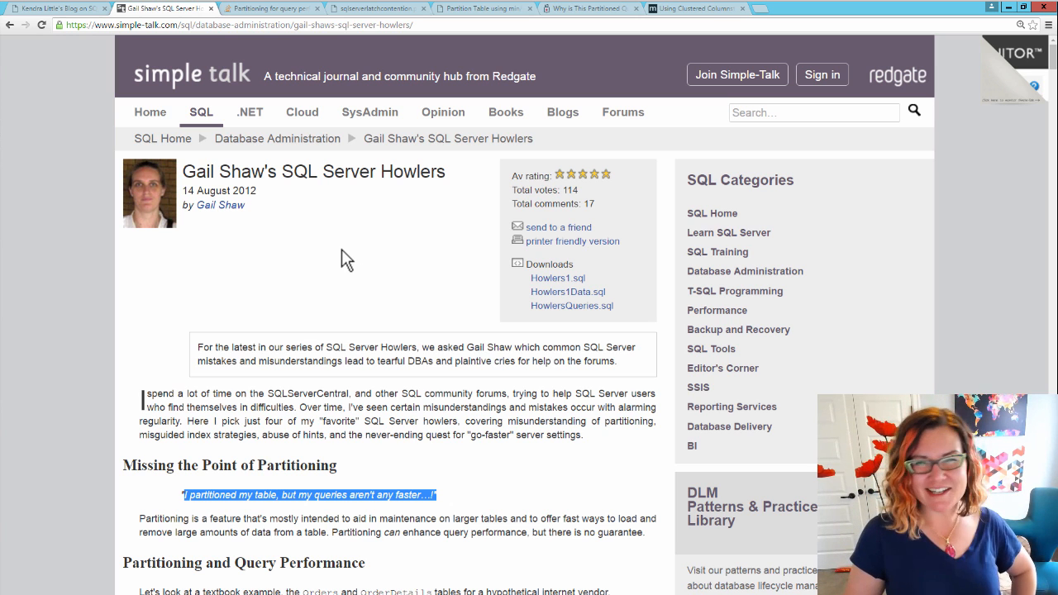
mouse_move(362, 391)
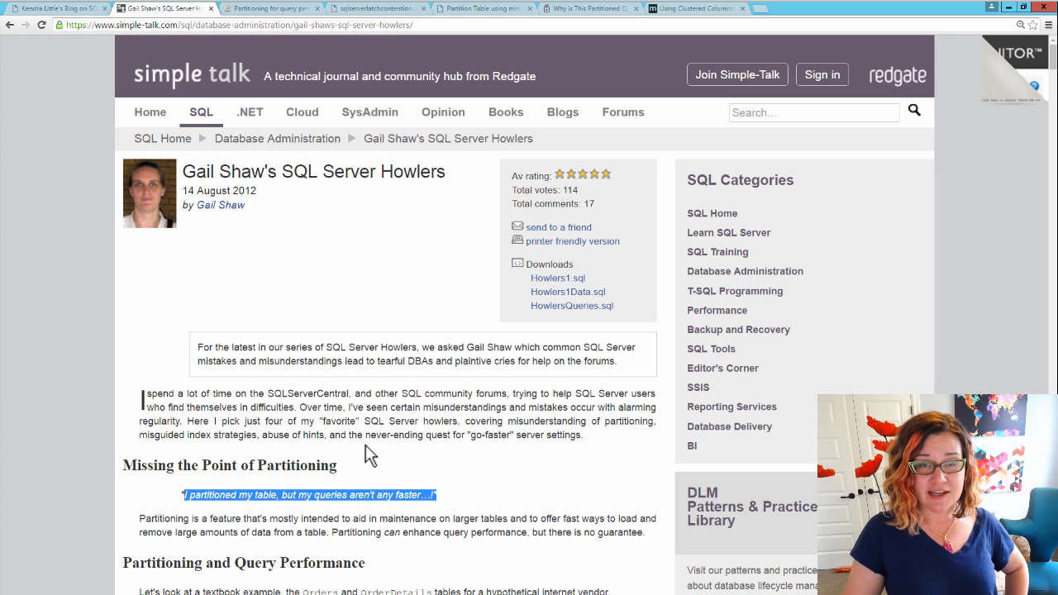
Scroll the Gail Shaw article past the introduction to the Figure 2 and 3 b-tree diagrams.
scroll(down, 3)
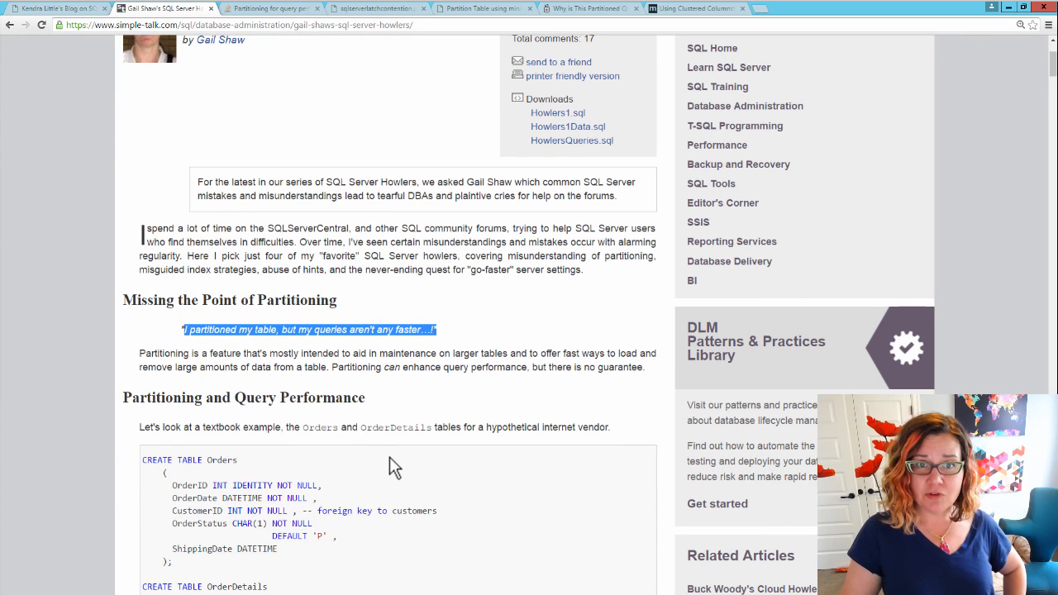
scroll(down, 3)
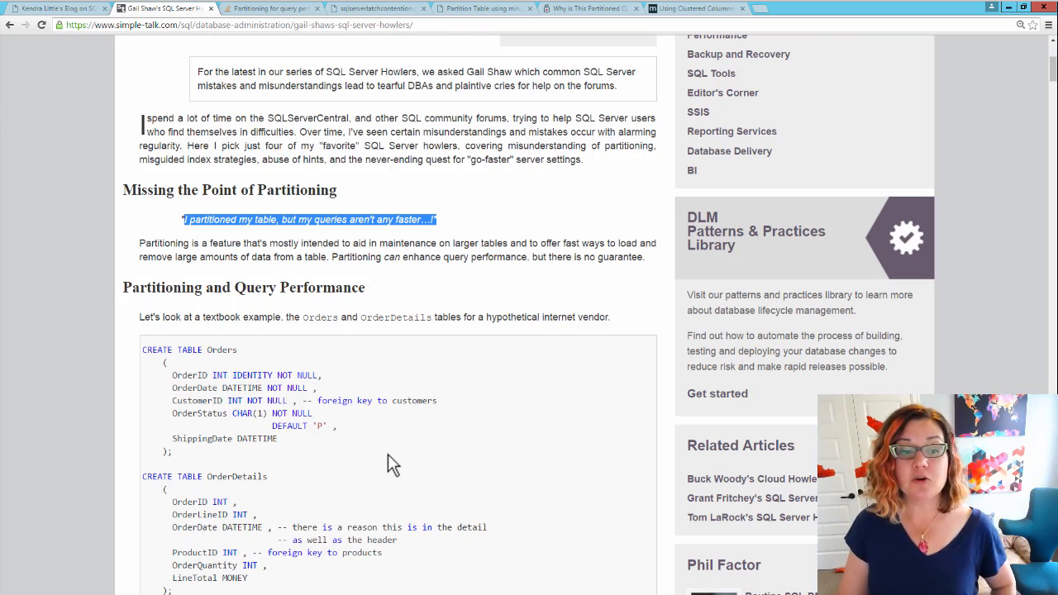
scroll(down, 3)
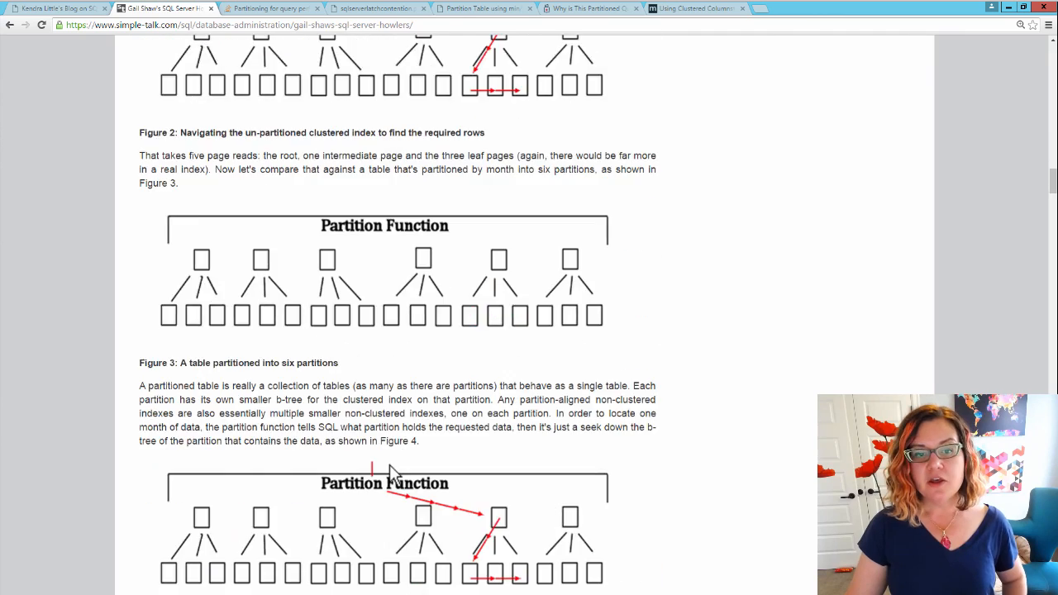
Scroll down to 'Partitioning and the Sliding Window Technique' with Figures 5 and 6.
scroll(down, 3)
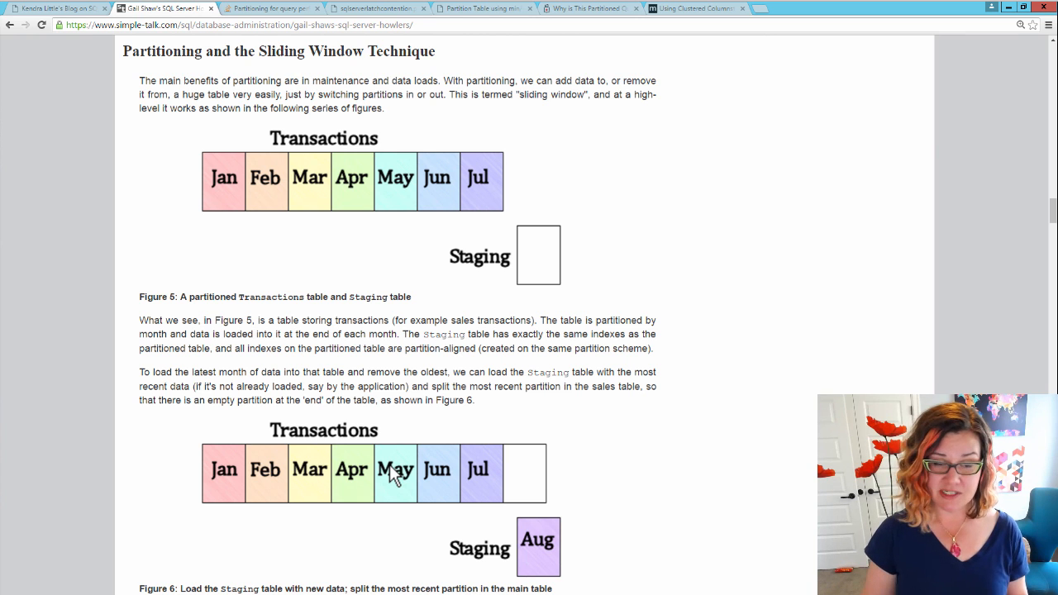
Scroll to Figures 7 and 8, switching in August data and out the Jan partition.
scroll(down, 3)
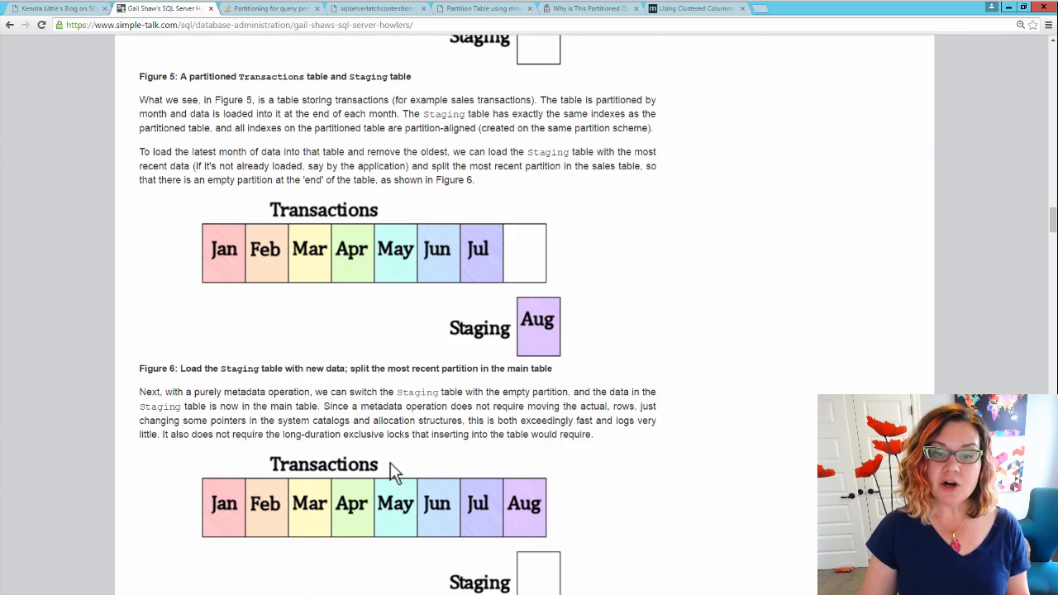
scroll(down, 3)
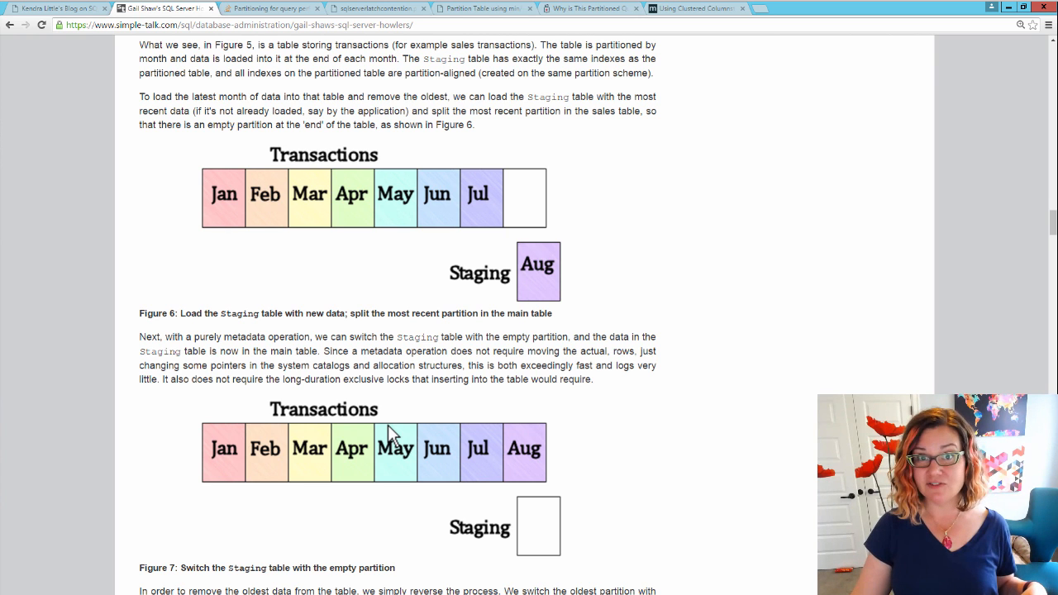
scroll(down, 3)
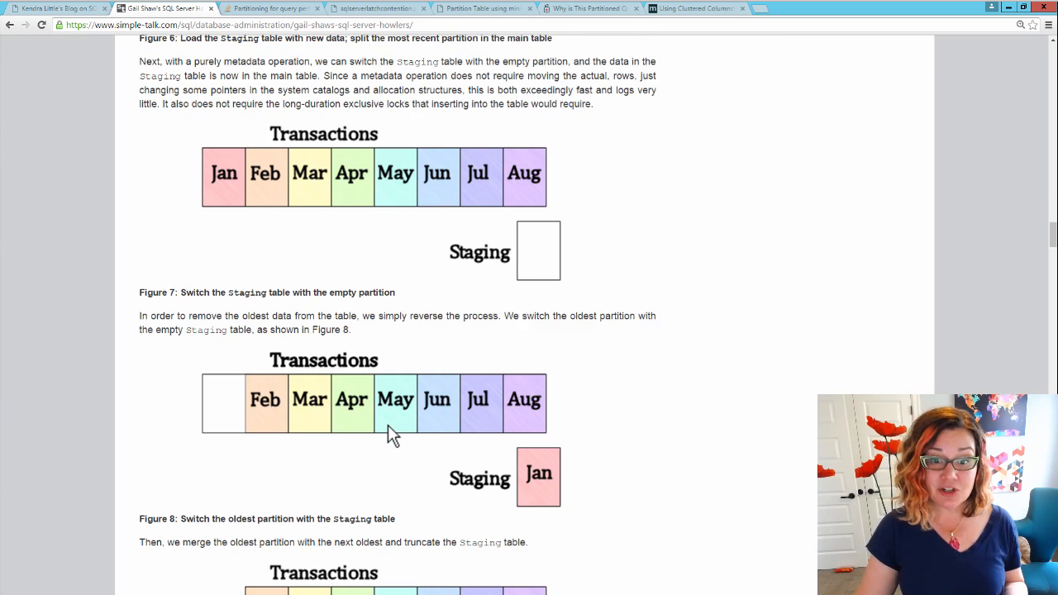
Scroll to Figure 9, 'Merge in the empty partition, truncate the Staging table'.
scroll(down, 3)
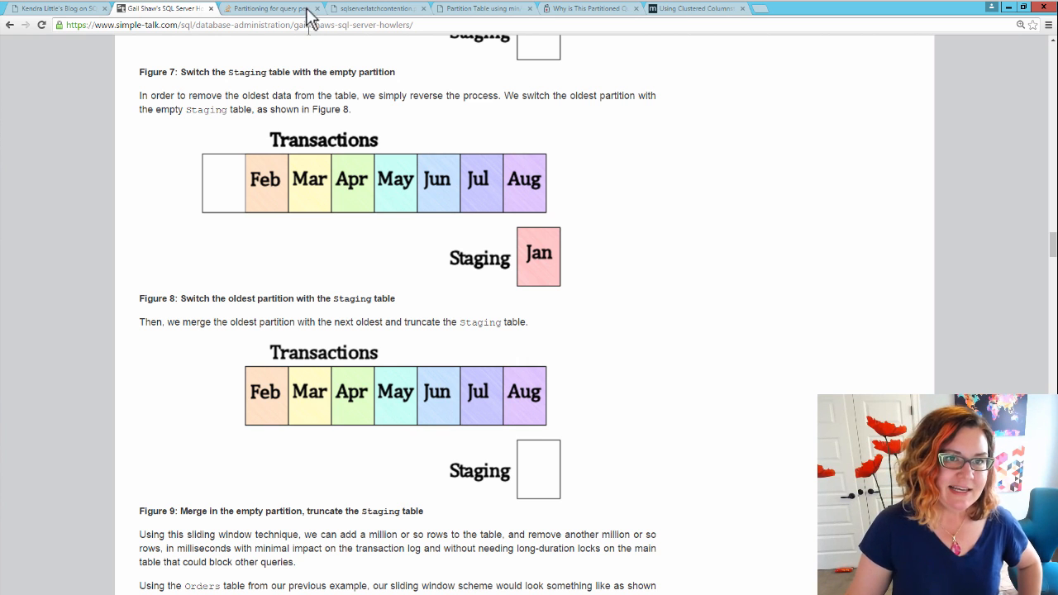
click(269, 8)
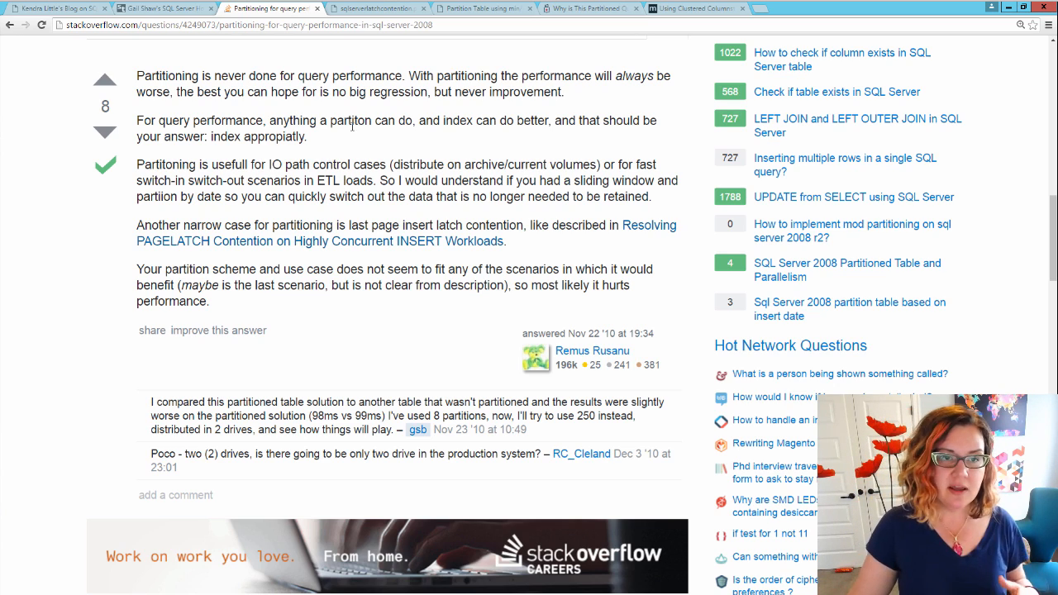
scroll(up, 3)
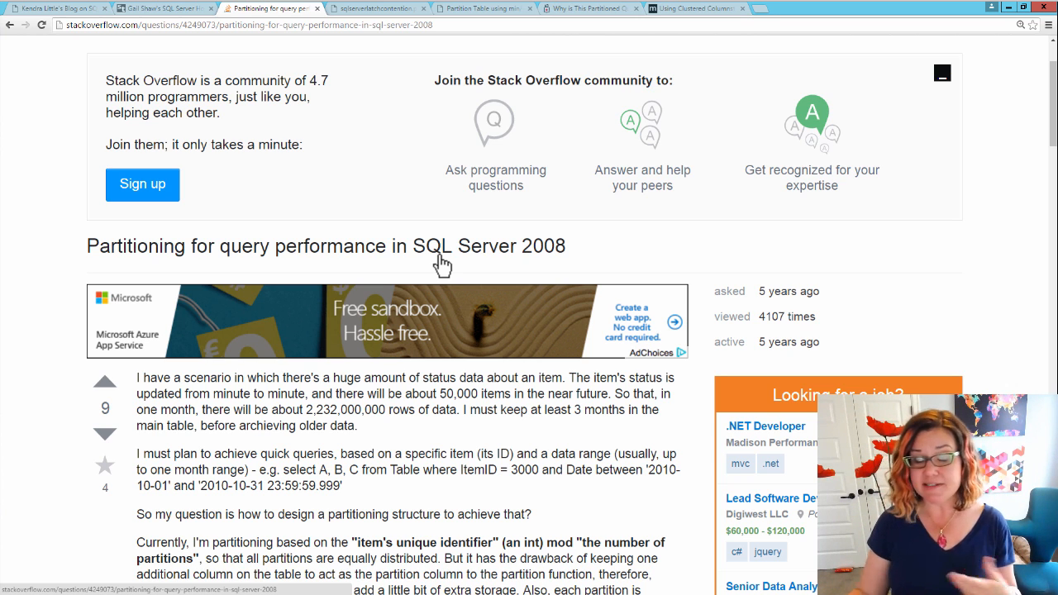
scroll(down, 3)
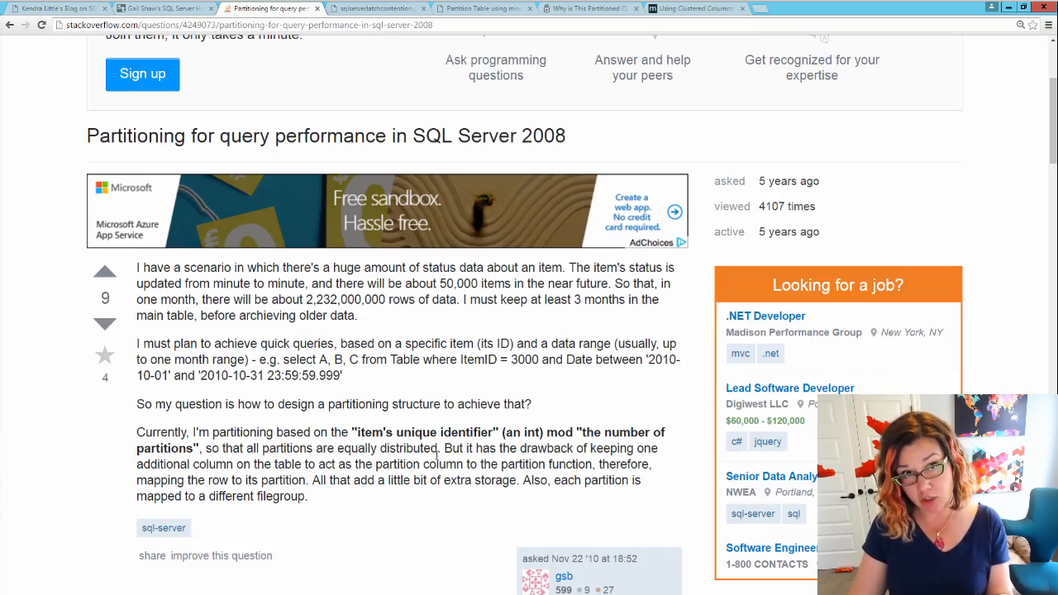
scroll(down, 3)
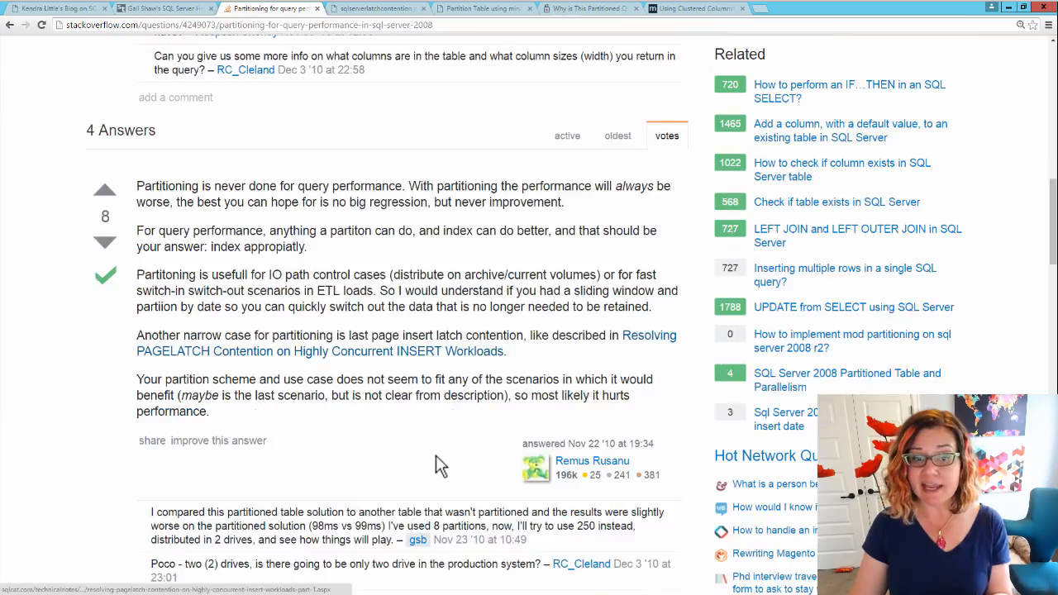
scroll(down, 3)
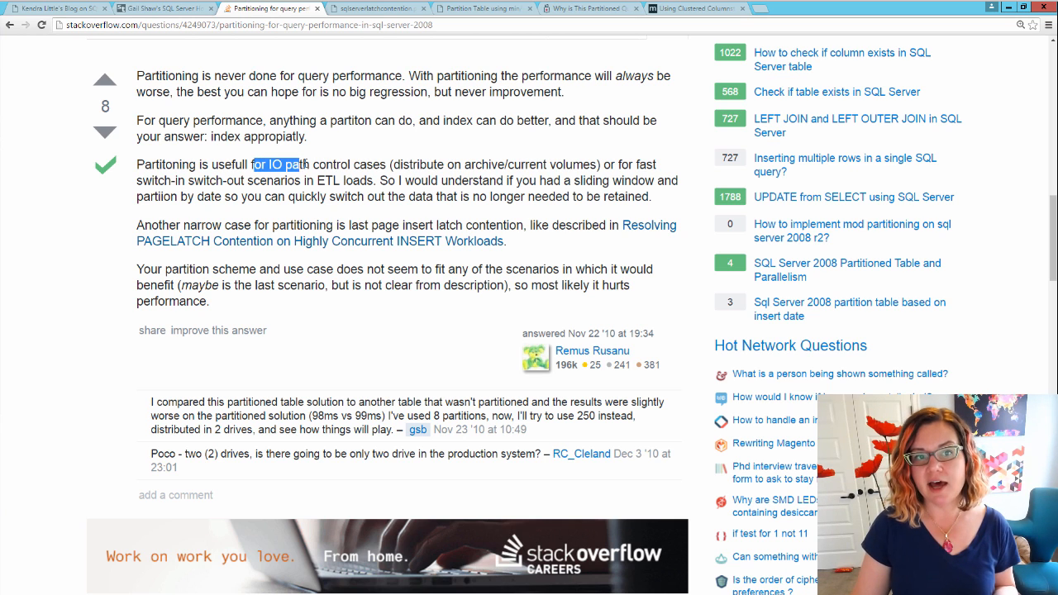
drag(277, 164, 385, 165)
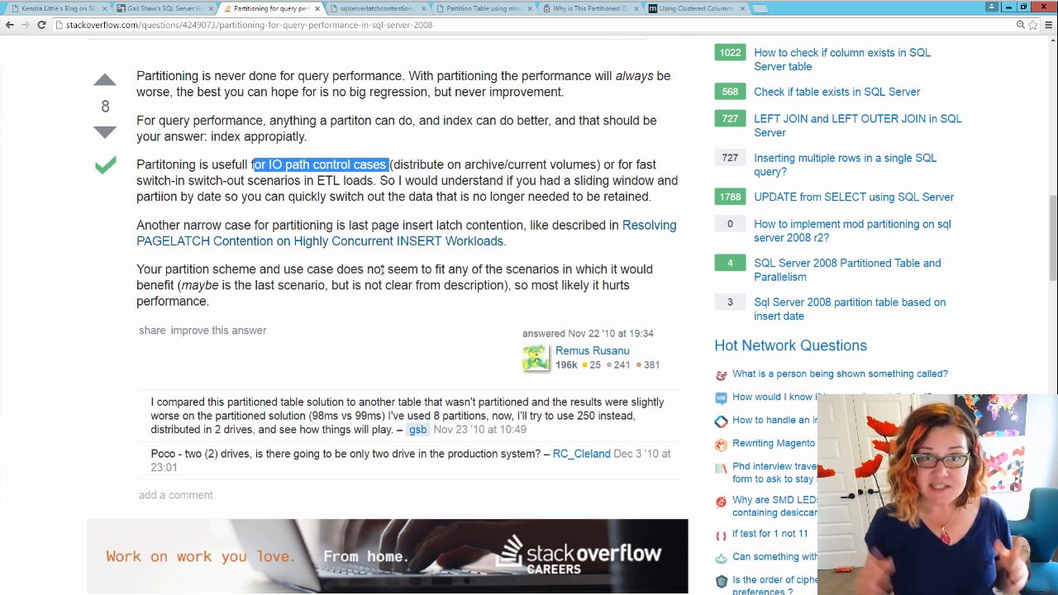
mouse_move(413, 227)
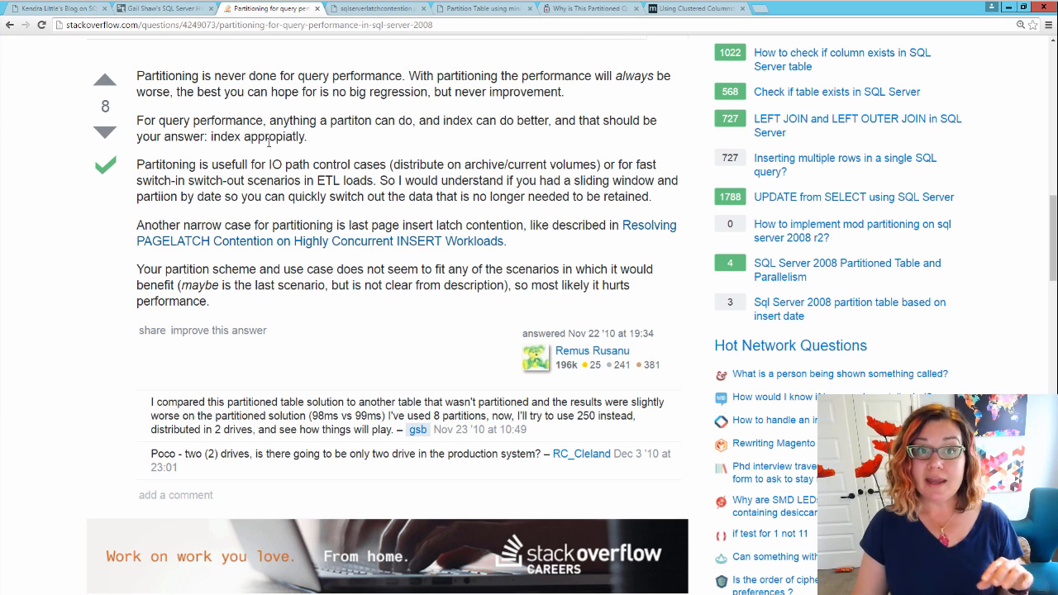
mouse_move(347, 27)
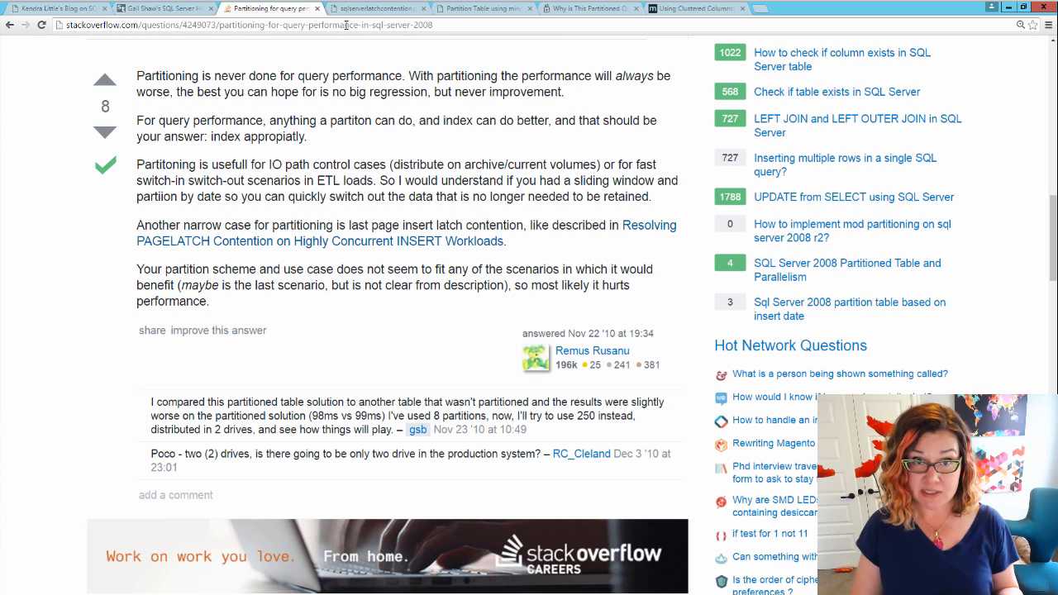
Show the sqlserverlatchcontention.pdf tab at page 37's latch contention techniques table.
click(376, 8)
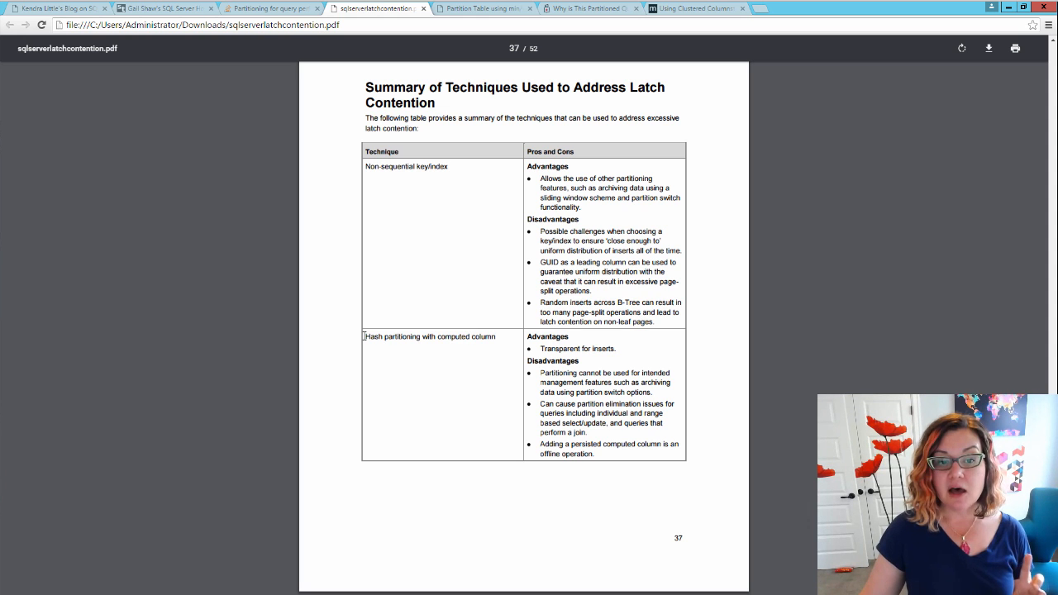
double_click(429, 337)
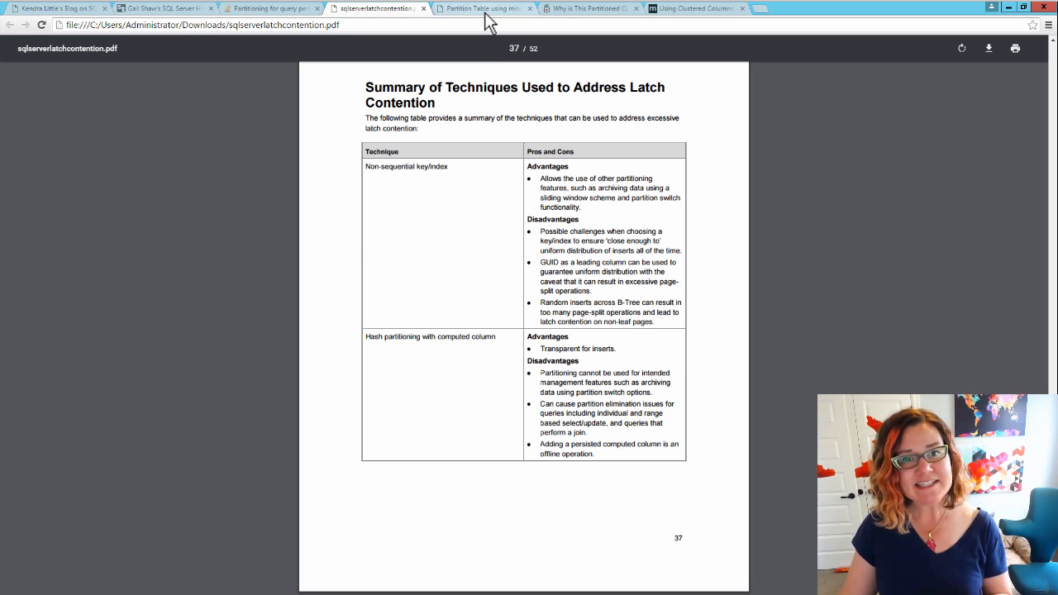
View the Active Connect bug 'Partition Table using min/max functions' and Top N performance.
click(484, 9)
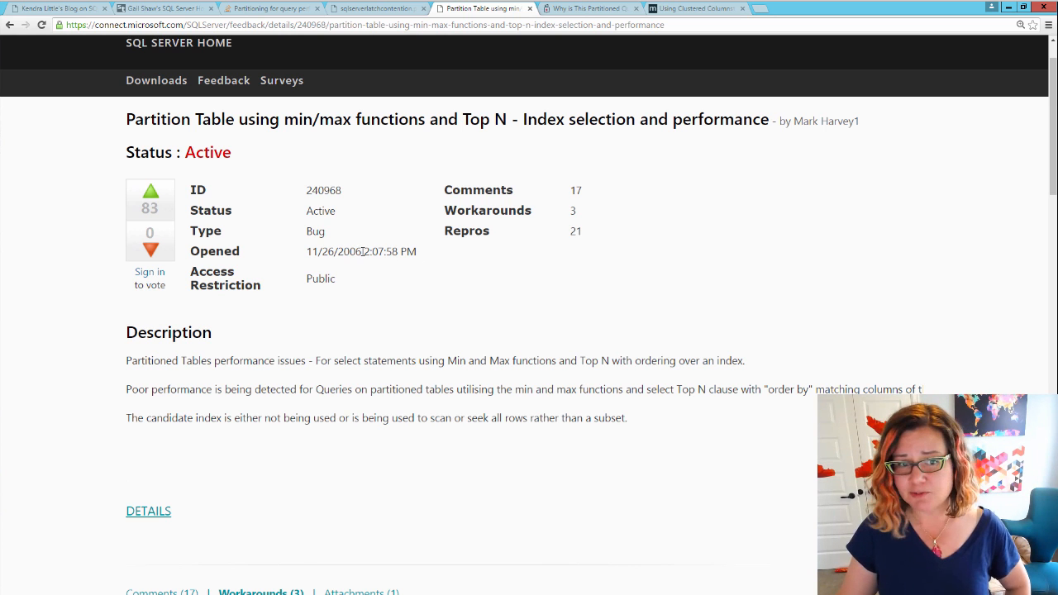
double_click(334, 251)
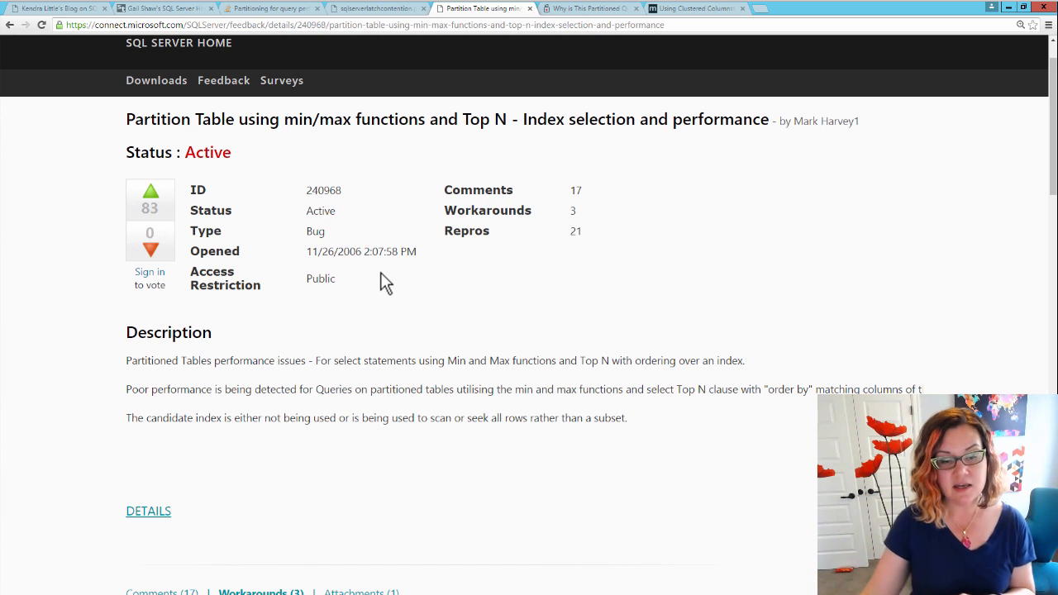
scroll(down, 3)
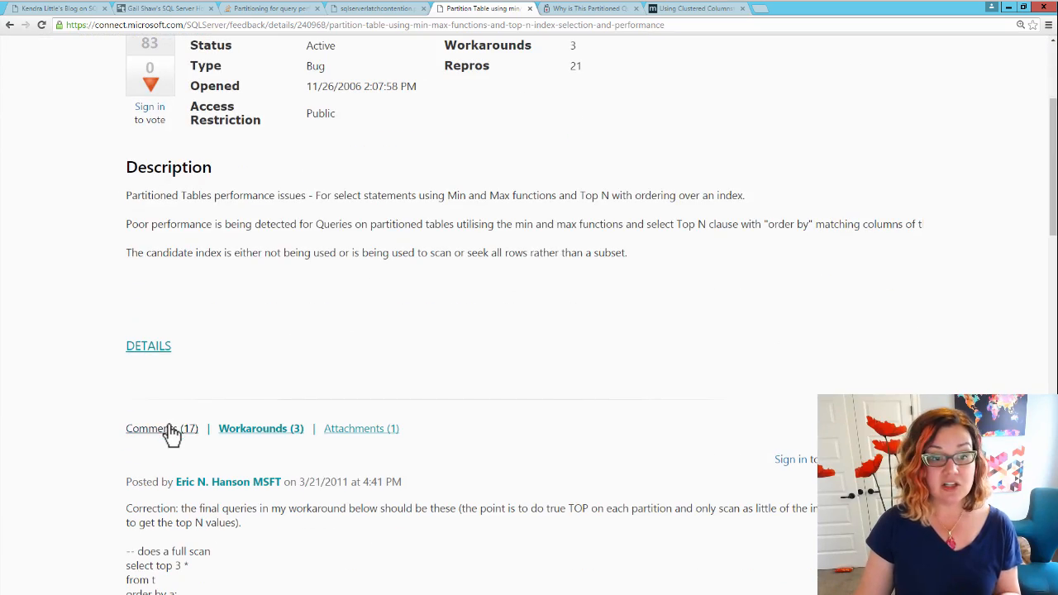
scroll(down, 3)
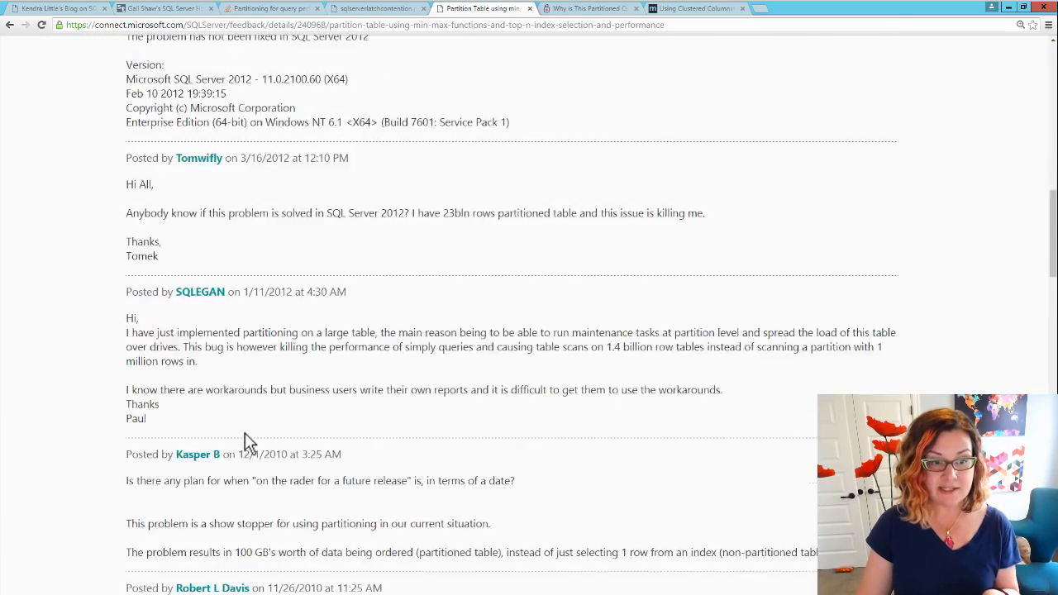
scroll(down, 3)
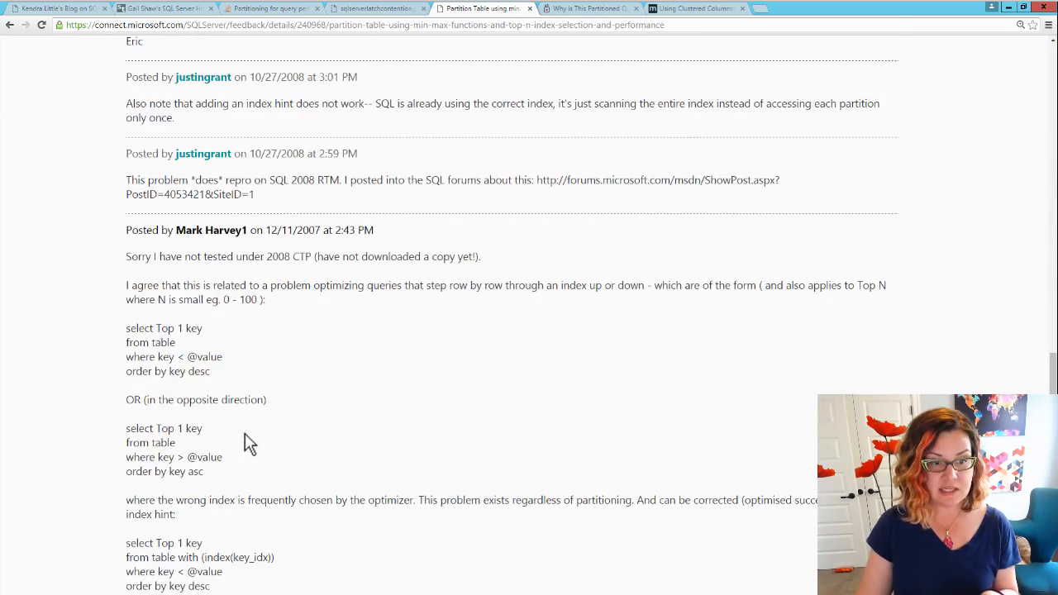
scroll(down, 3)
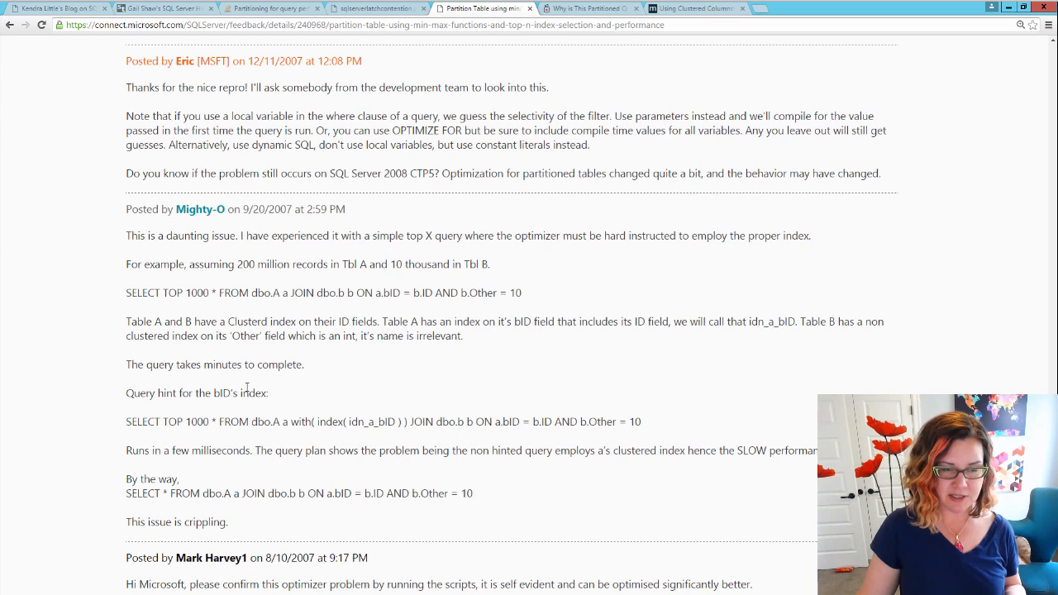
drag(143, 521, 231, 522)
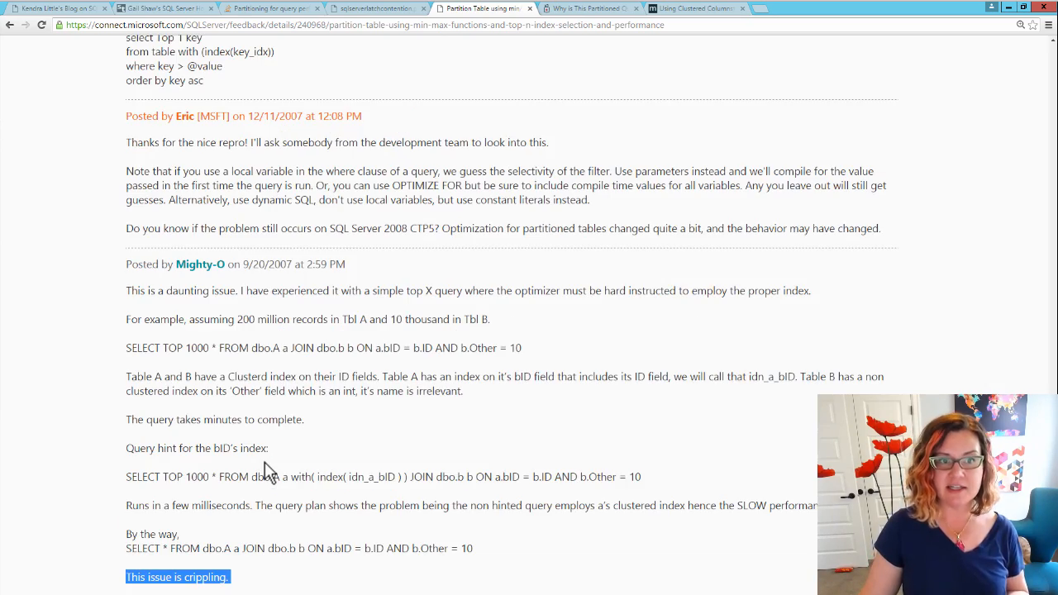
scroll(up, 3)
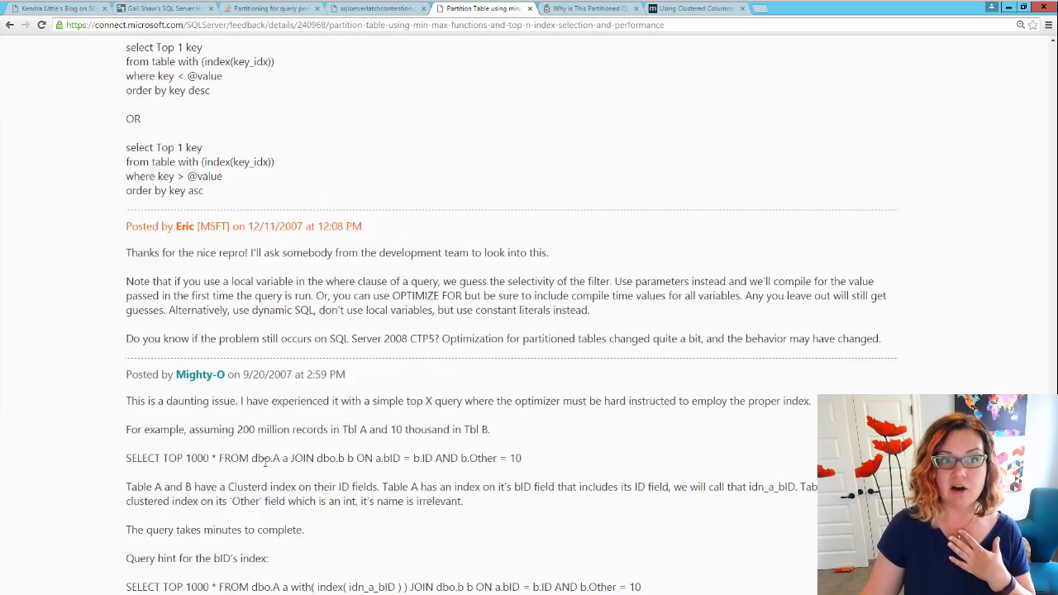
scroll(up, 3)
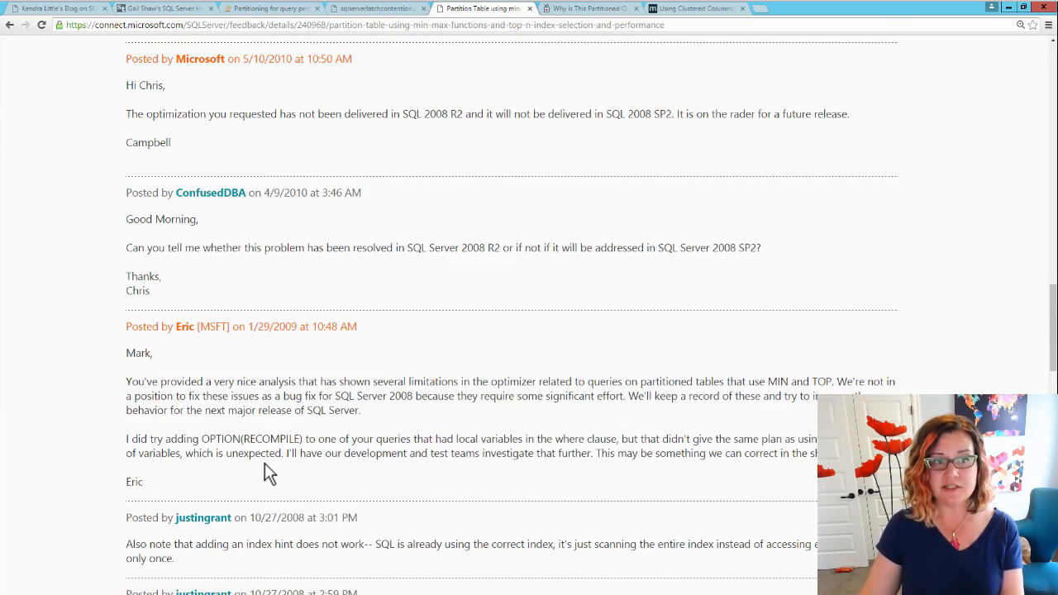
scroll(up, 3)
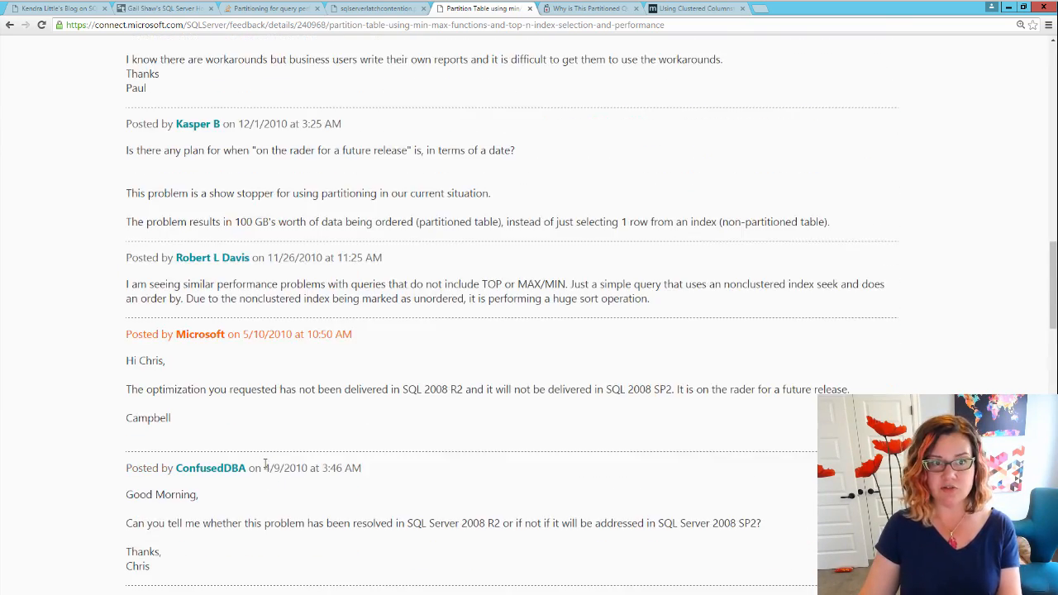
scroll(up, 3)
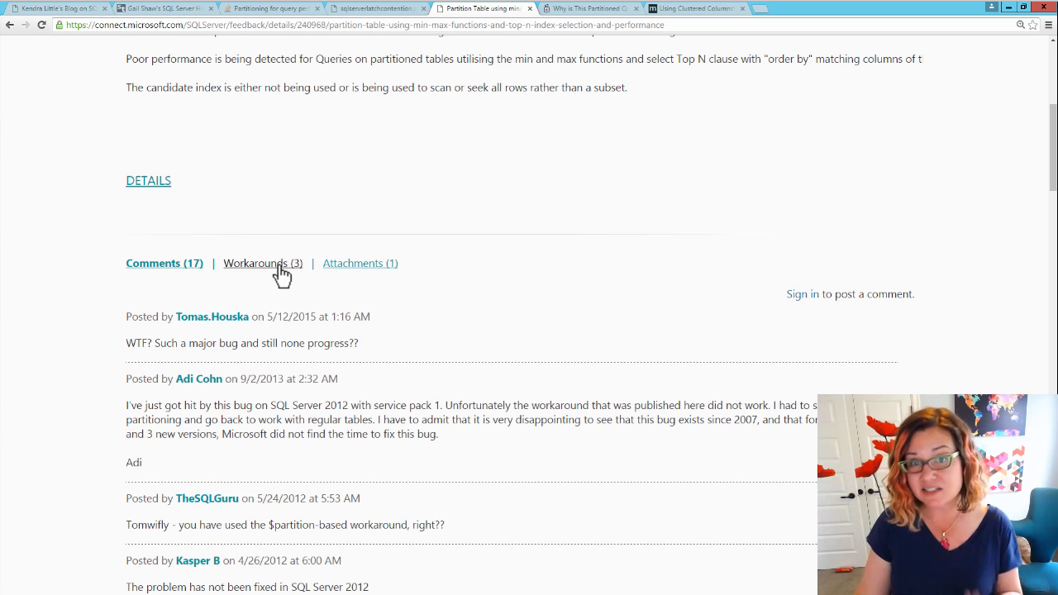
Show Workarounds (3) and highlight Eric N. Hanson's 'select top 3 o.*' cross apply query.
click(261, 263)
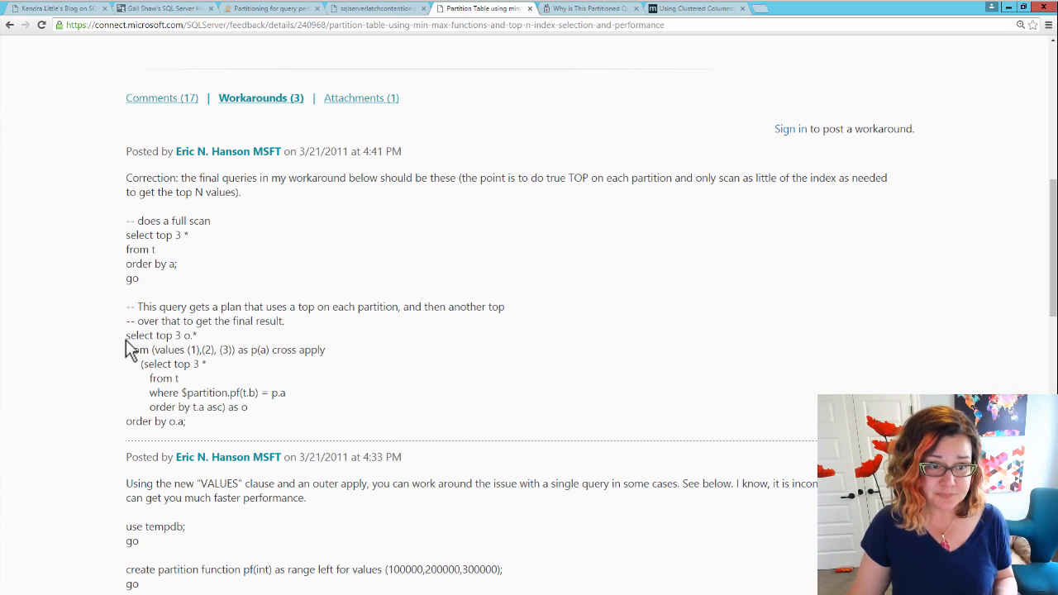
drag(125, 335, 186, 421)
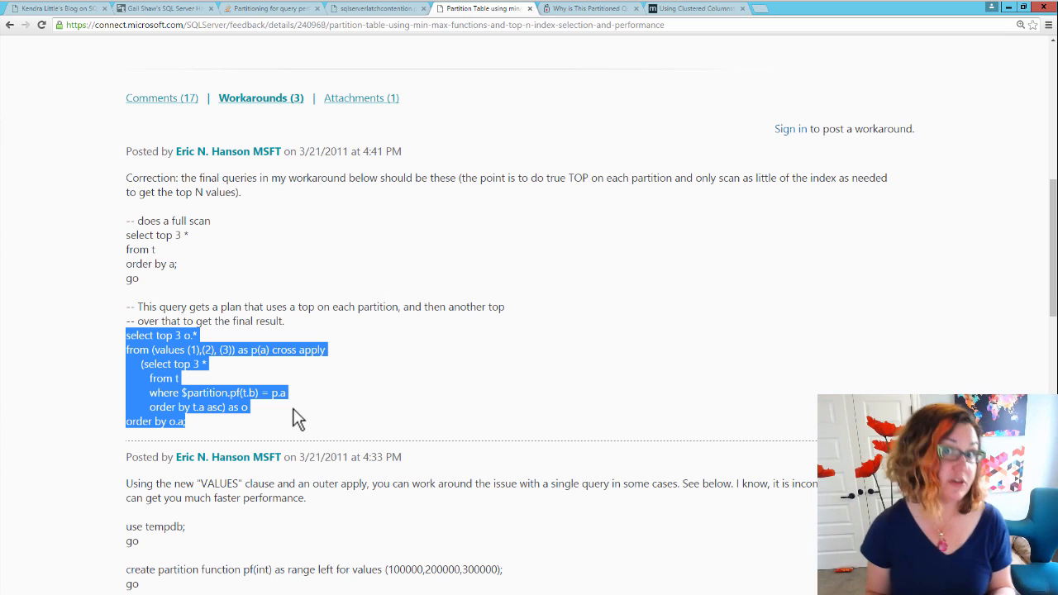
mouse_move(494, 206)
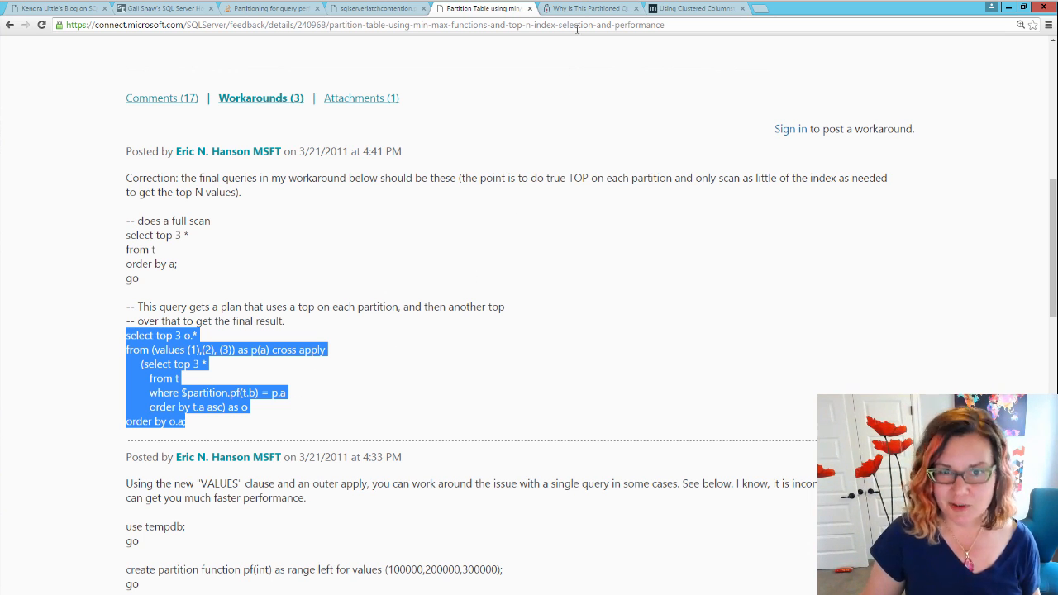
Switch to 'Why is This Partitioned Query Slower?' and scroll to its CPU timing comparison.
click(591, 8)
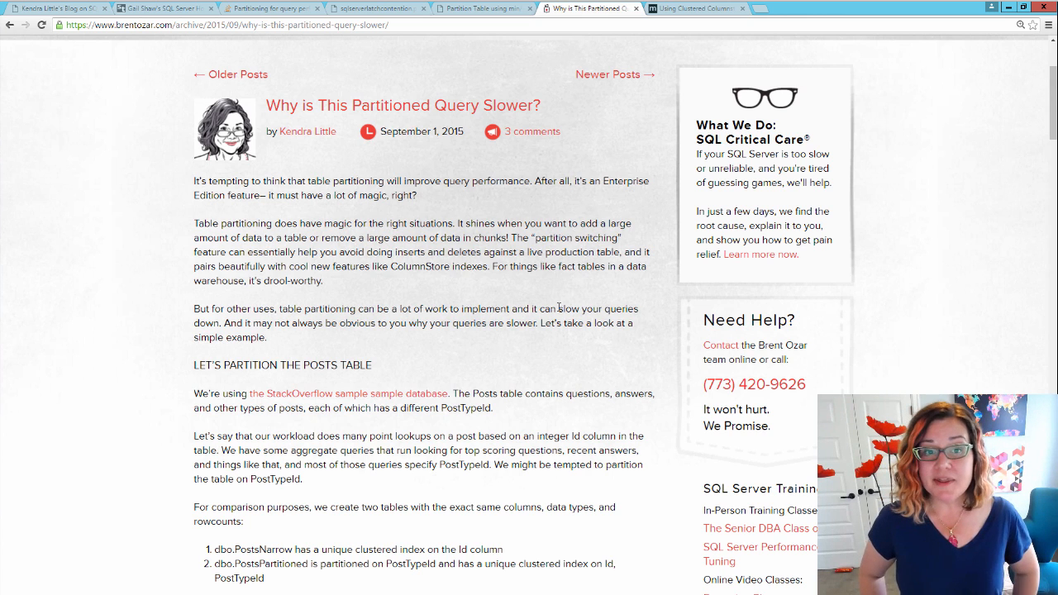
scroll(up, 3)
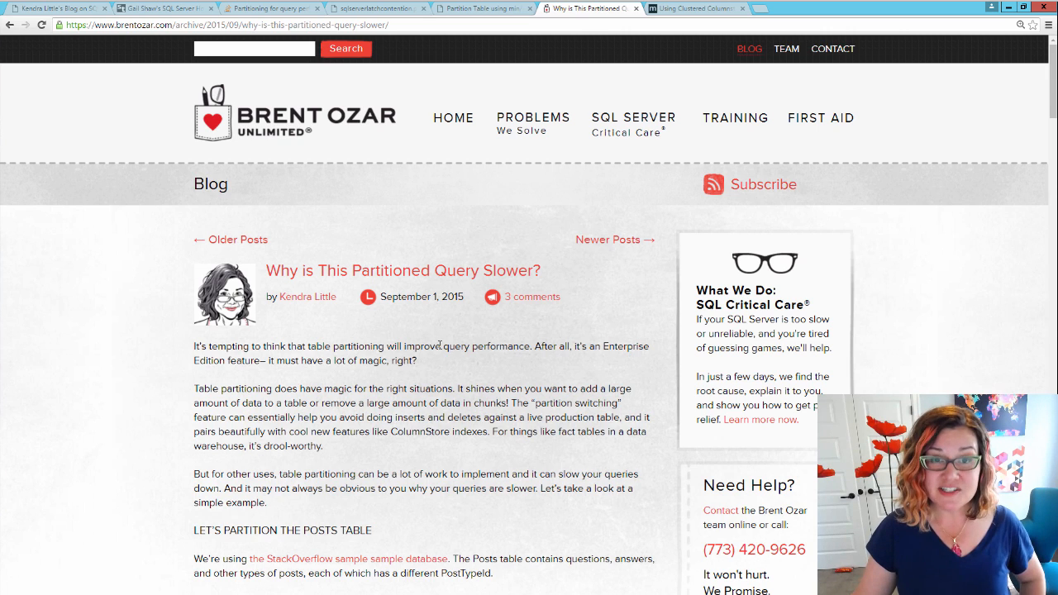
scroll(down, 3)
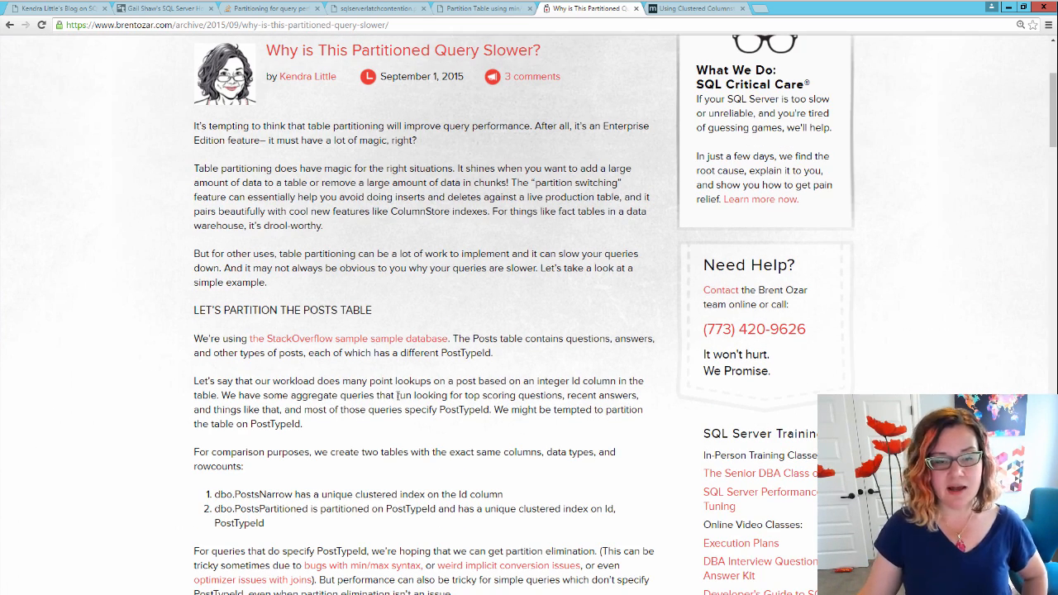
scroll(down, 3)
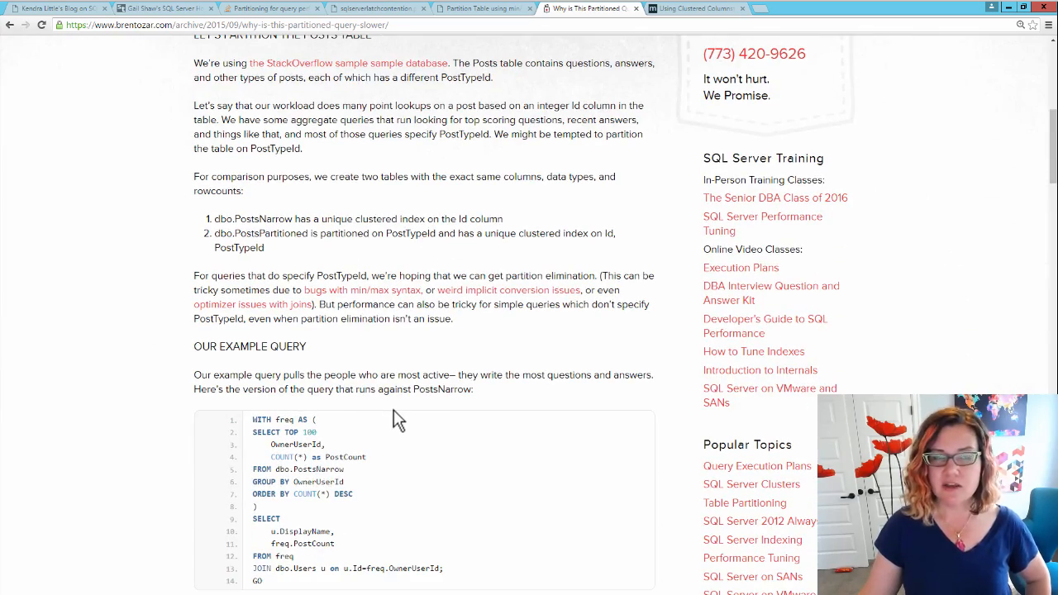
scroll(down, 3)
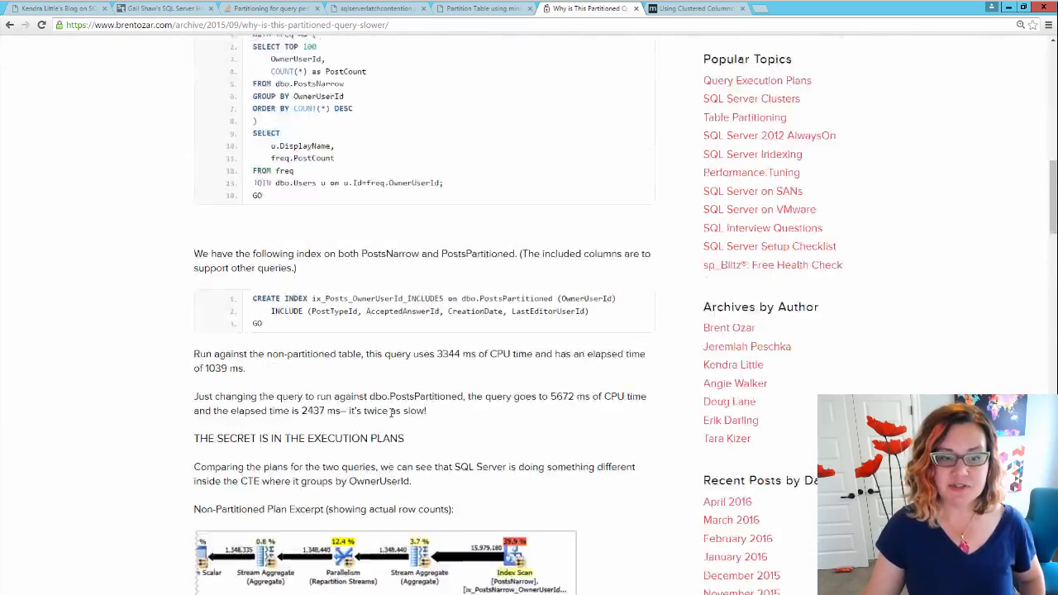
Read the partitioned versus non-partitioned execution plans, then return to the Simple Talk article.
scroll(down, 3)
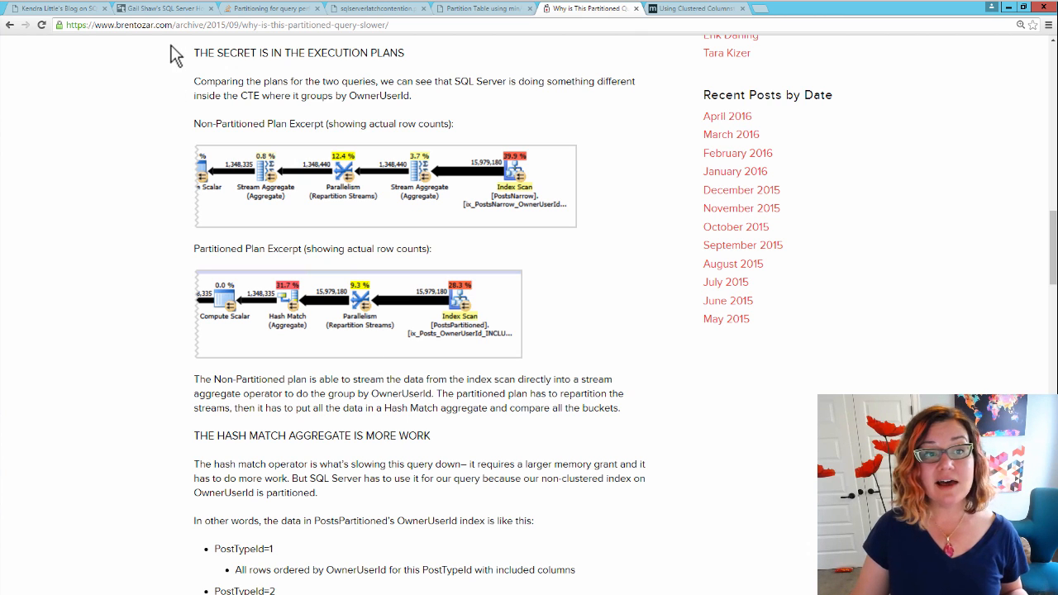
click(166, 8)
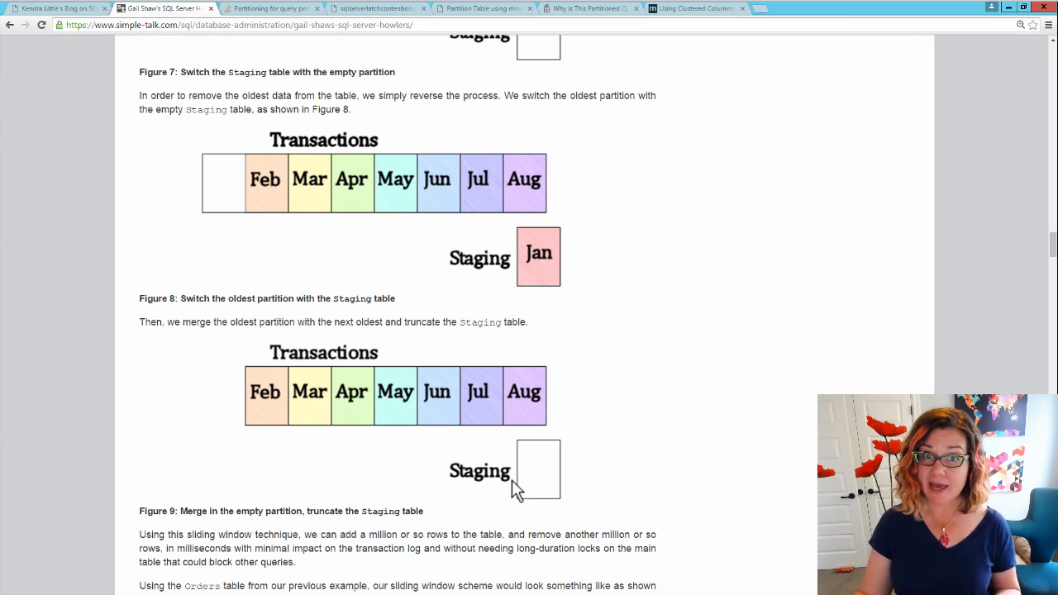